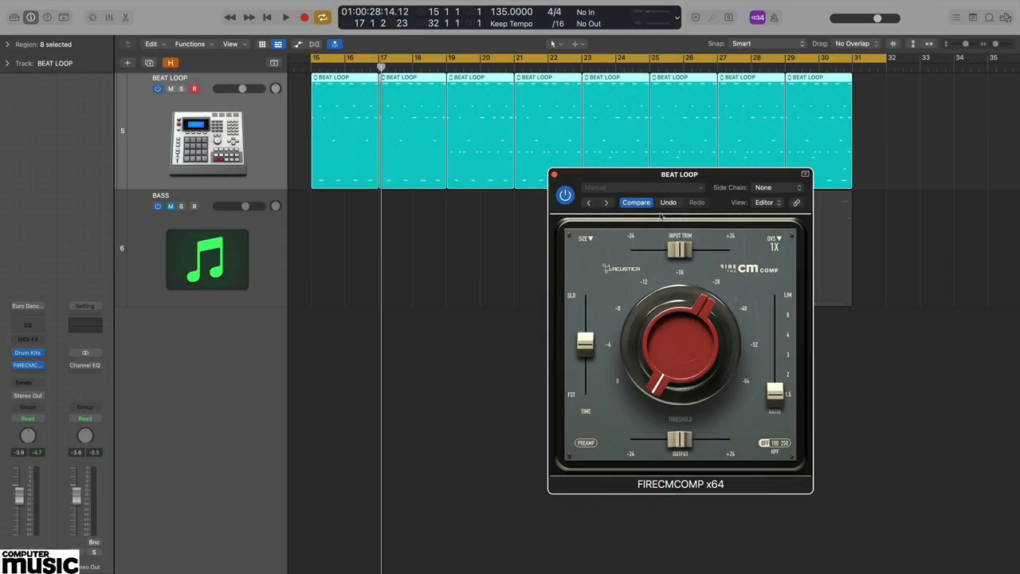
Step: Raise the ratio to LIM, bring the time fader to the middle and retune the threshold lower
{"action": "left_click", "coordinate": [285, 16]}
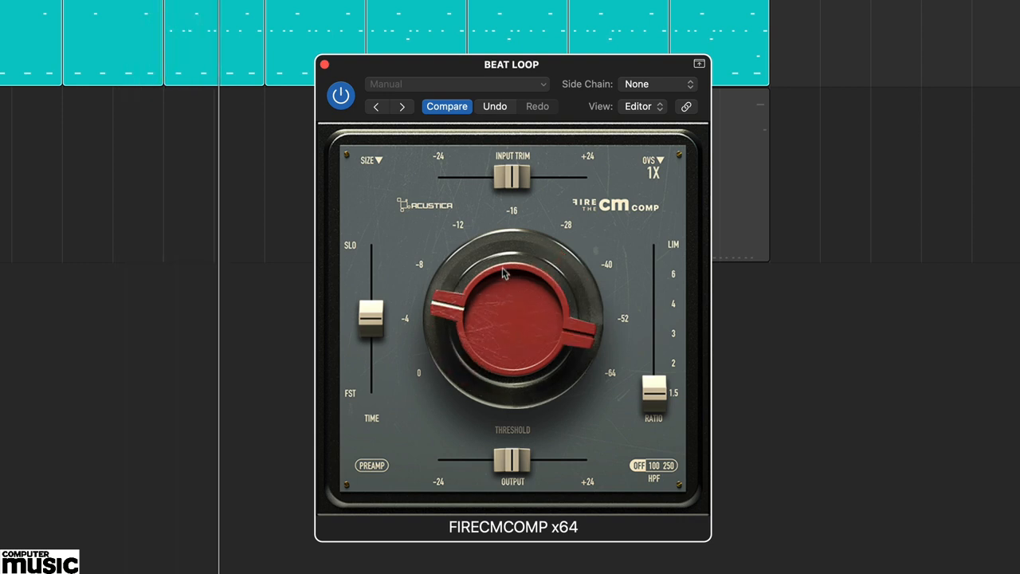
{"action": "left_click_drag", "start_coordinate": [502, 271], "coordinate": [494, 211]}
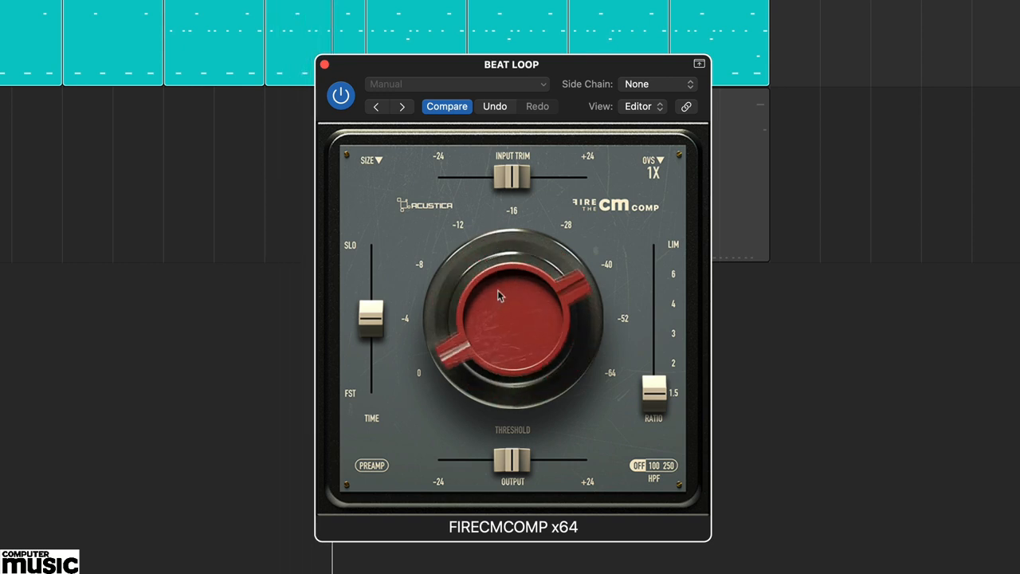
{"action": "left_click_drag", "start_coordinate": [498, 295], "coordinate": [502, 328]}
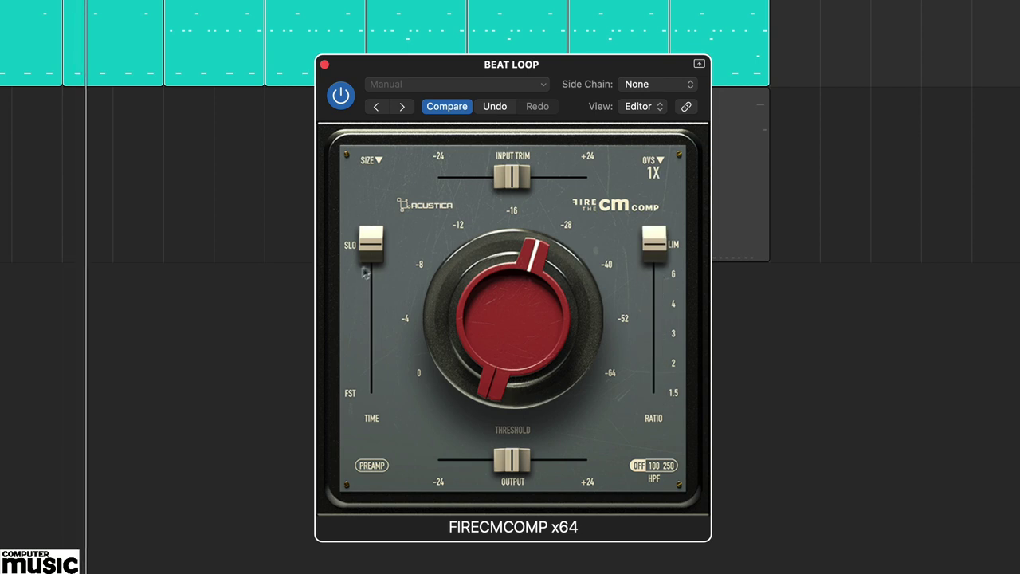
{"action": "left_click_drag", "start_coordinate": [370, 242], "coordinate": [370, 329]}
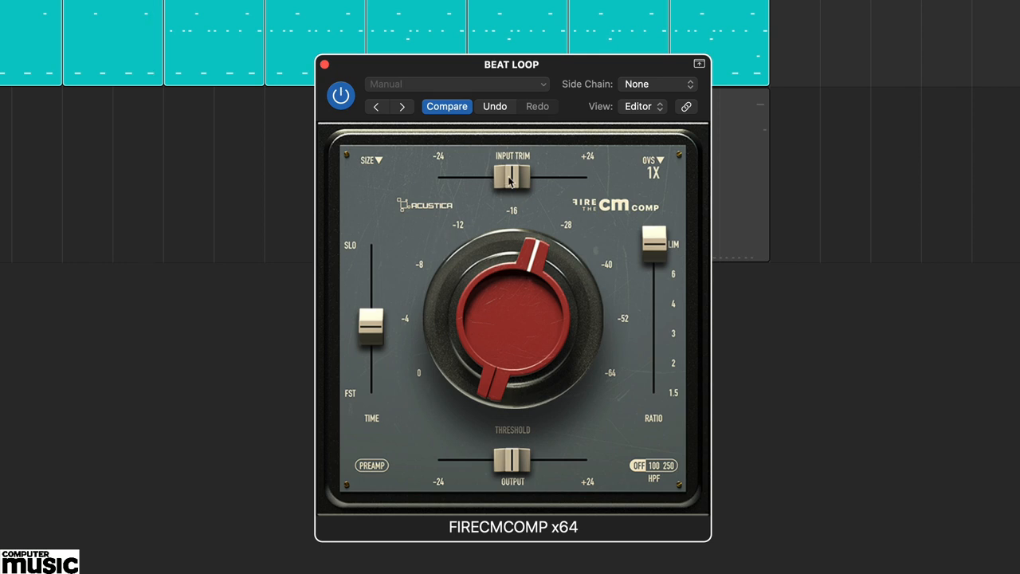
{"action": "left_click_drag", "start_coordinate": [510, 176], "coordinate": [518, 175]}
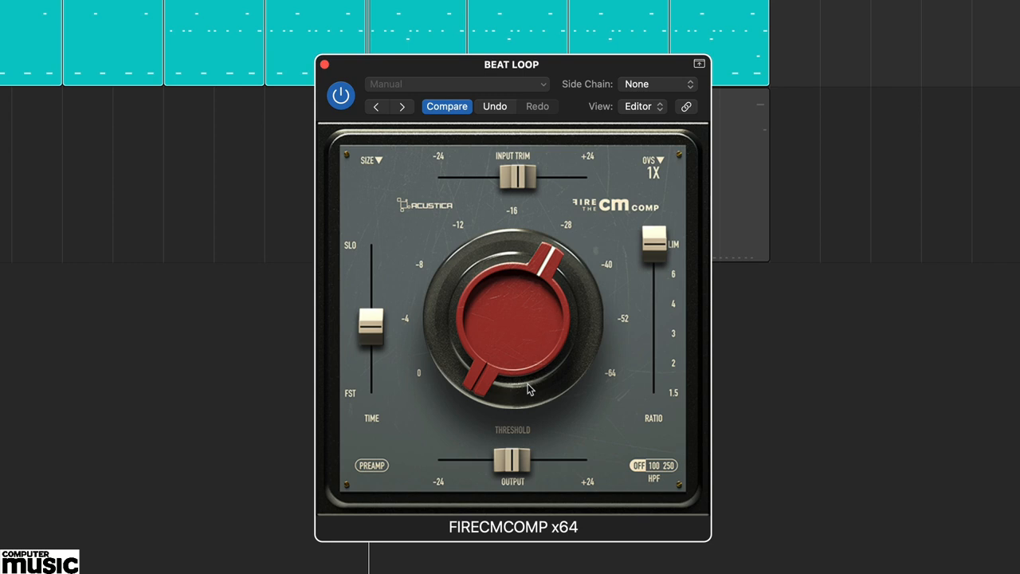
{"action": "mouse_move", "coordinate": [524, 389]}
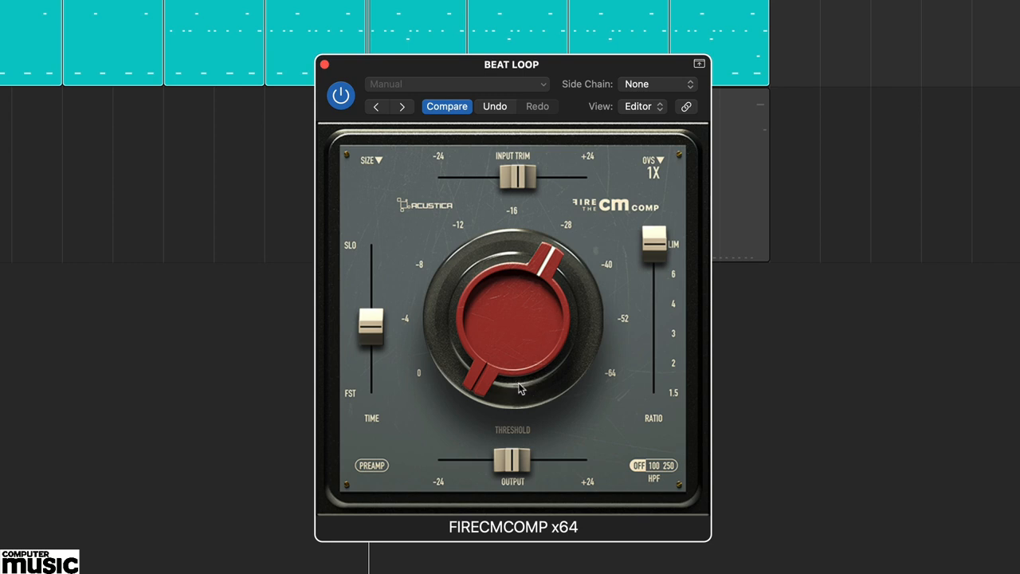
{"action": "mouse_move", "coordinate": [663, 163]}
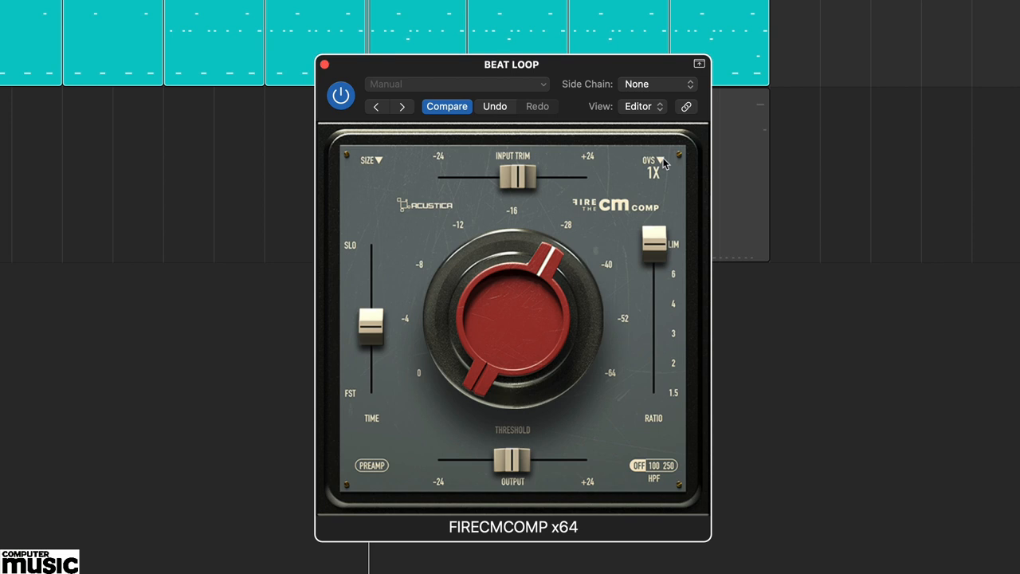
{"action": "left_click", "coordinate": [654, 163]}
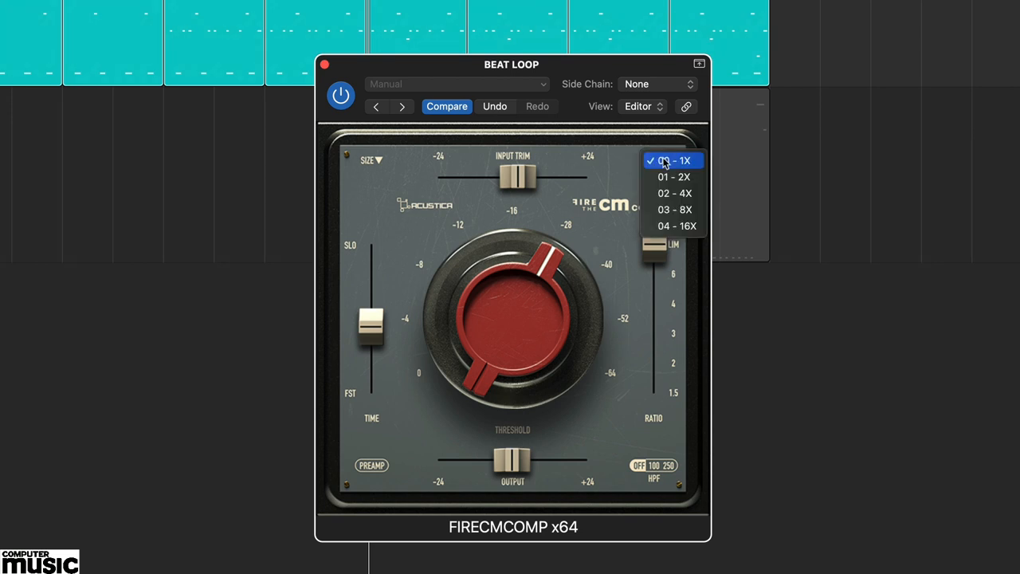
{"action": "left_click", "coordinate": [672, 160]}
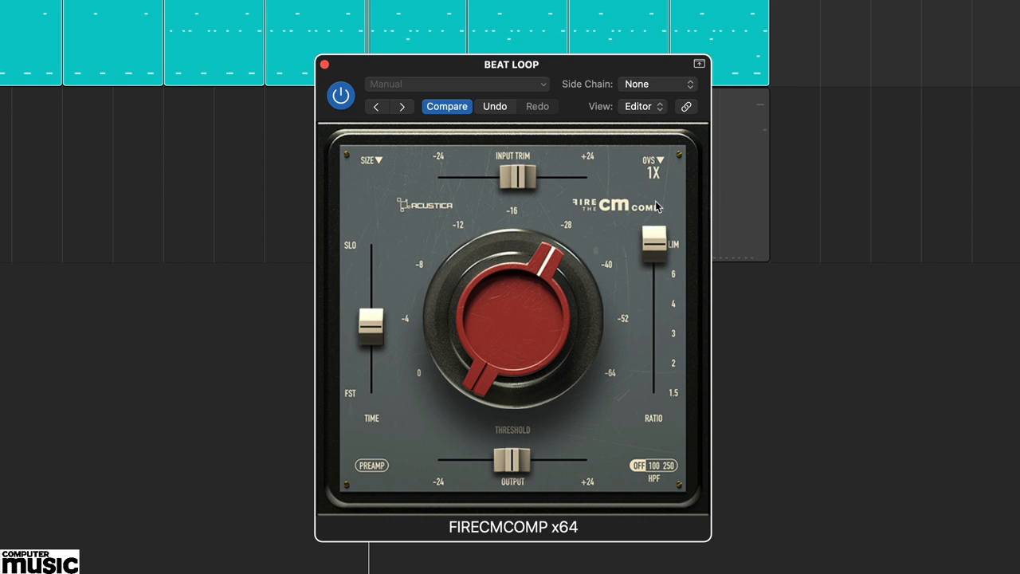
{"action": "left_click", "coordinate": [368, 159]}
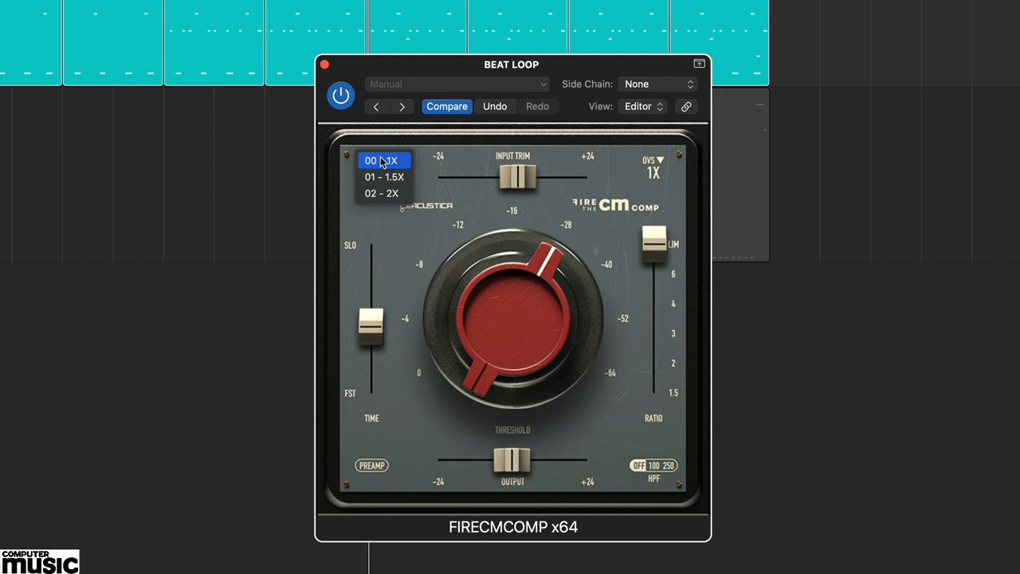
{"action": "left_click", "coordinate": [382, 159]}
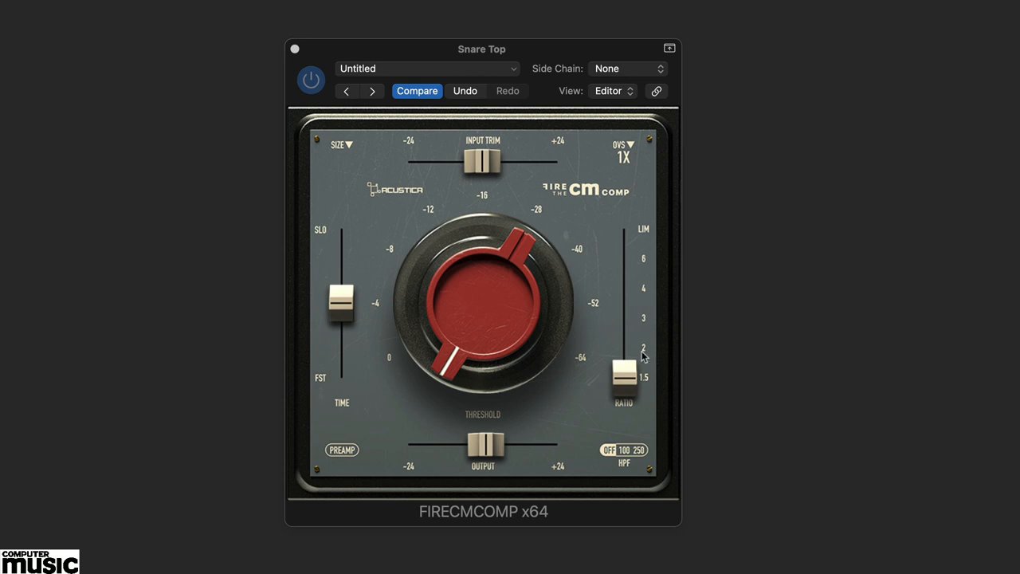
Step: Raise the Snare Top compressor's ratio and retune its threshold
{"action": "left_click_drag", "start_coordinate": [625, 374], "coordinate": [624, 268]}
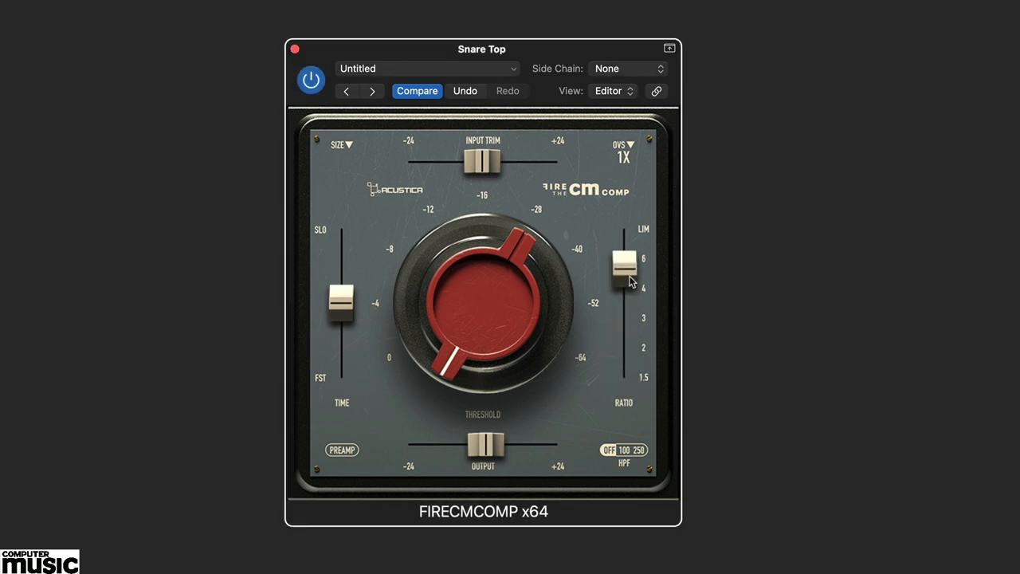
{"action": "left_click_drag", "start_coordinate": [629, 279], "coordinate": [459, 239]}
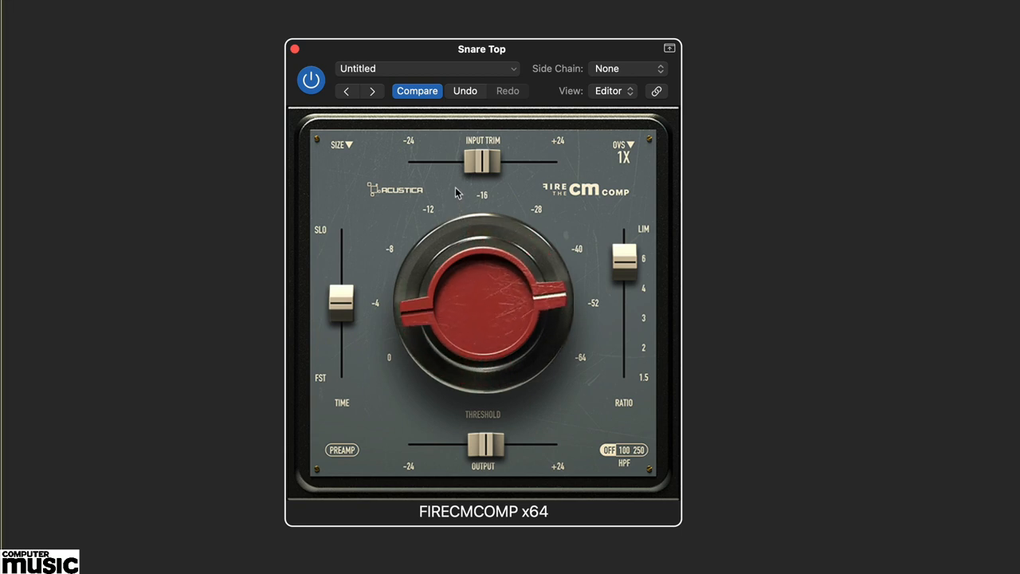
{"action": "left_click_drag", "start_coordinate": [481, 303], "coordinate": [482, 204]}
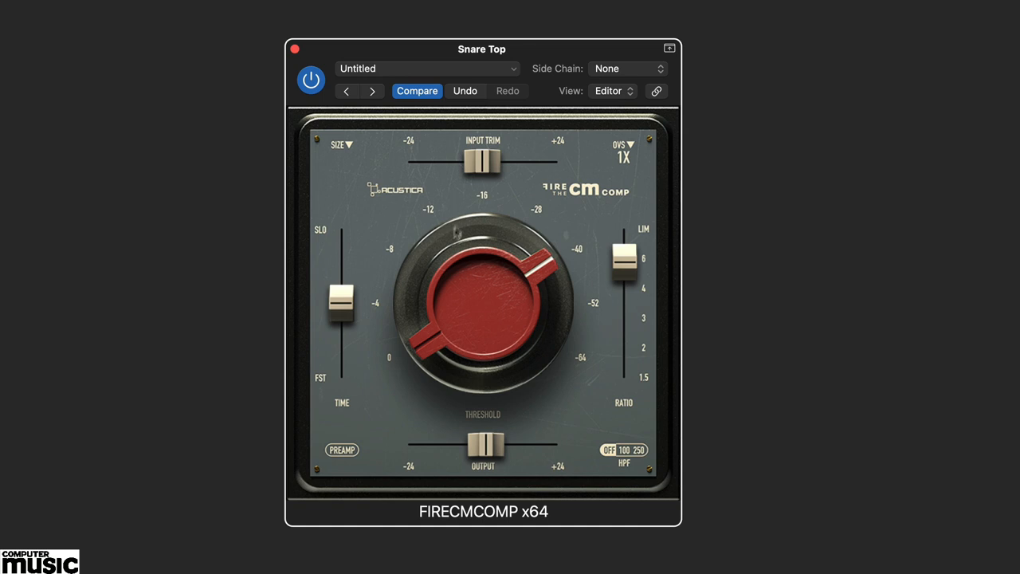
Step: Pull the time setting toward FST and raise the output level
{"action": "left_click_drag", "start_coordinate": [342, 303], "coordinate": [341, 359]}
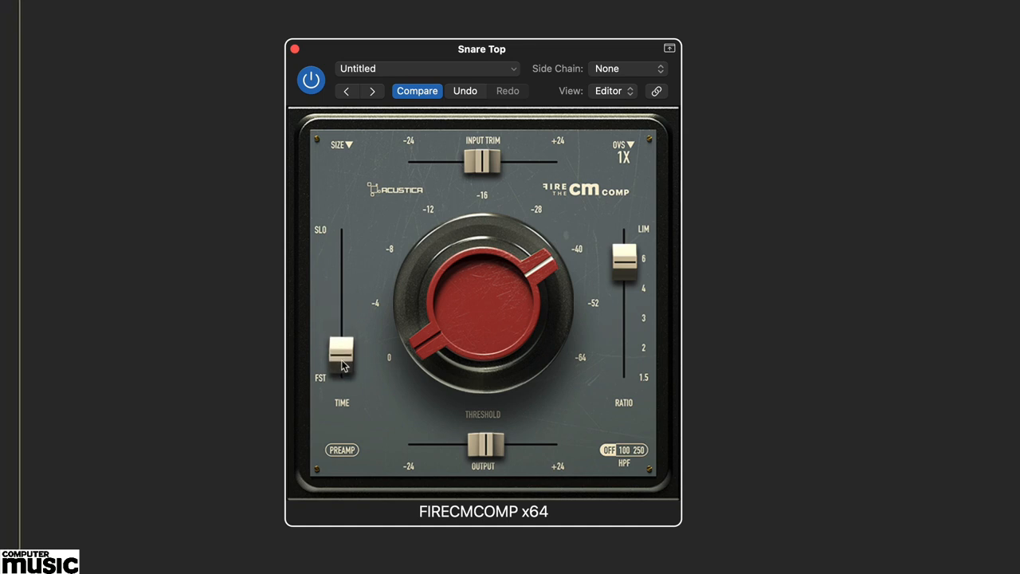
{"action": "left_click_drag", "start_coordinate": [341, 364], "coordinate": [341, 351]}
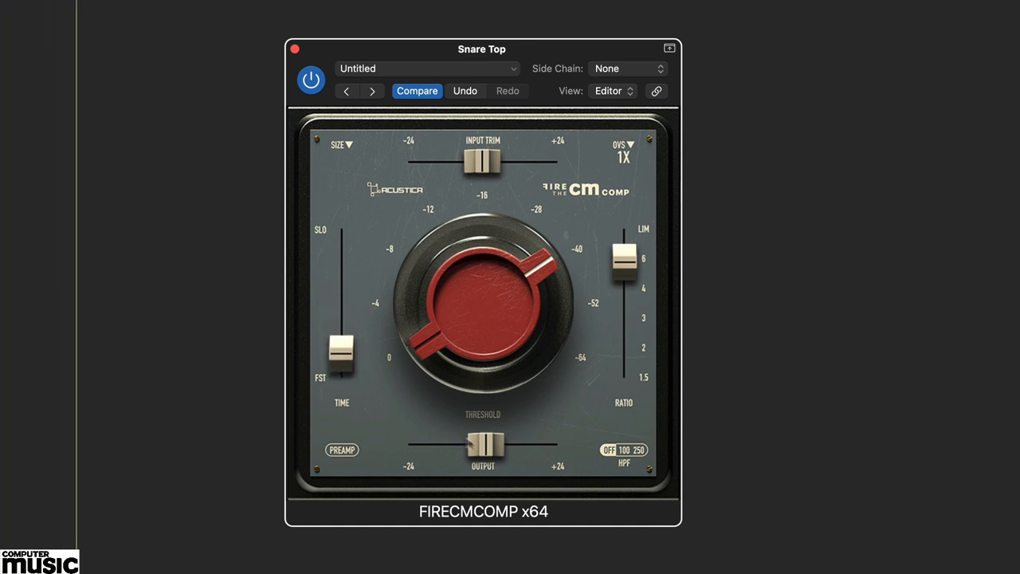
{"action": "left_click_drag", "start_coordinate": [481, 443], "coordinate": [533, 443]}
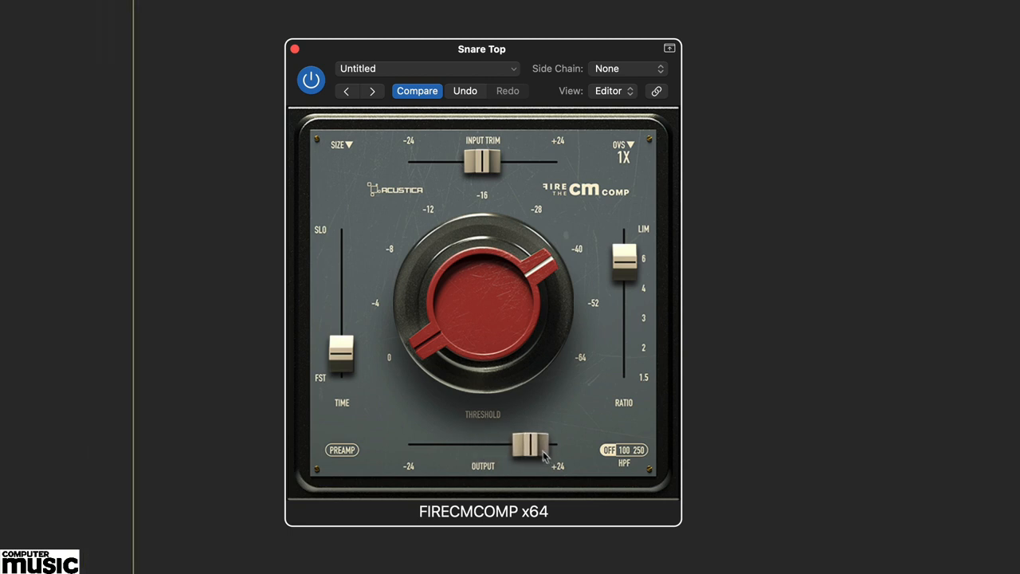
{"action": "left_click_drag", "start_coordinate": [341, 353], "coordinate": [341, 347]}
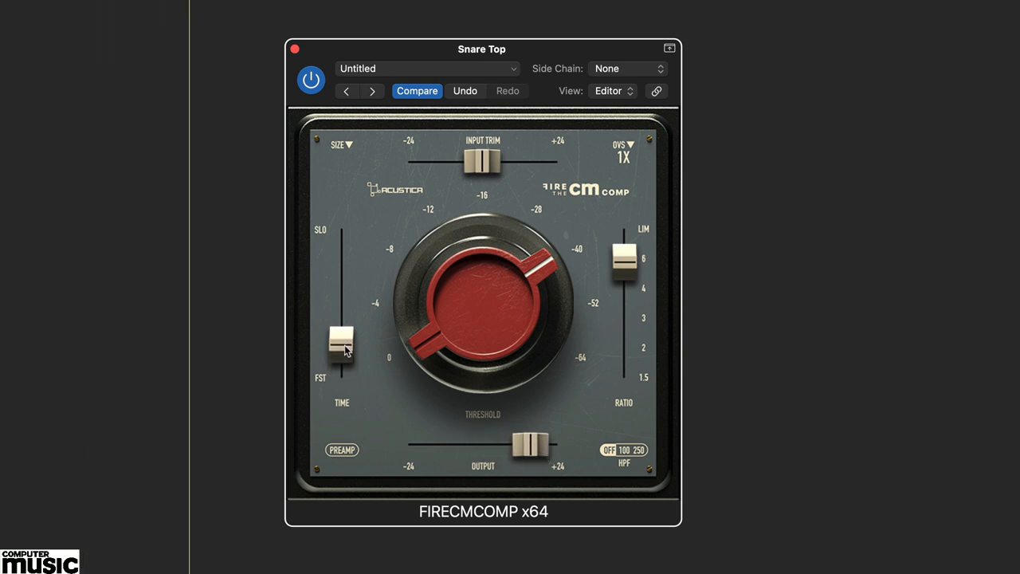
{"action": "left_click_drag", "start_coordinate": [342, 347], "coordinate": [341, 382]}
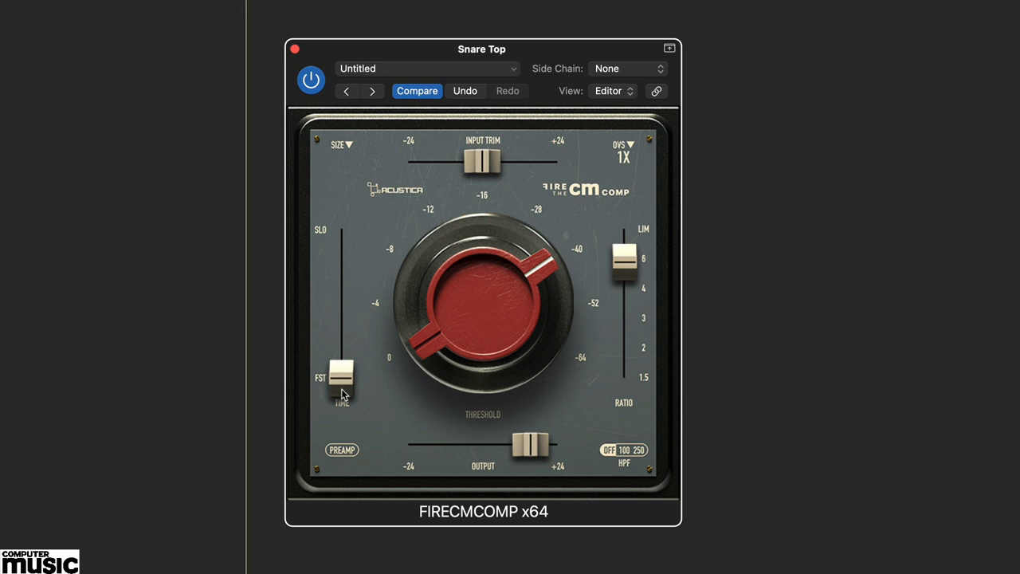
{"action": "left_click_drag", "start_coordinate": [342, 383], "coordinate": [341, 351]}
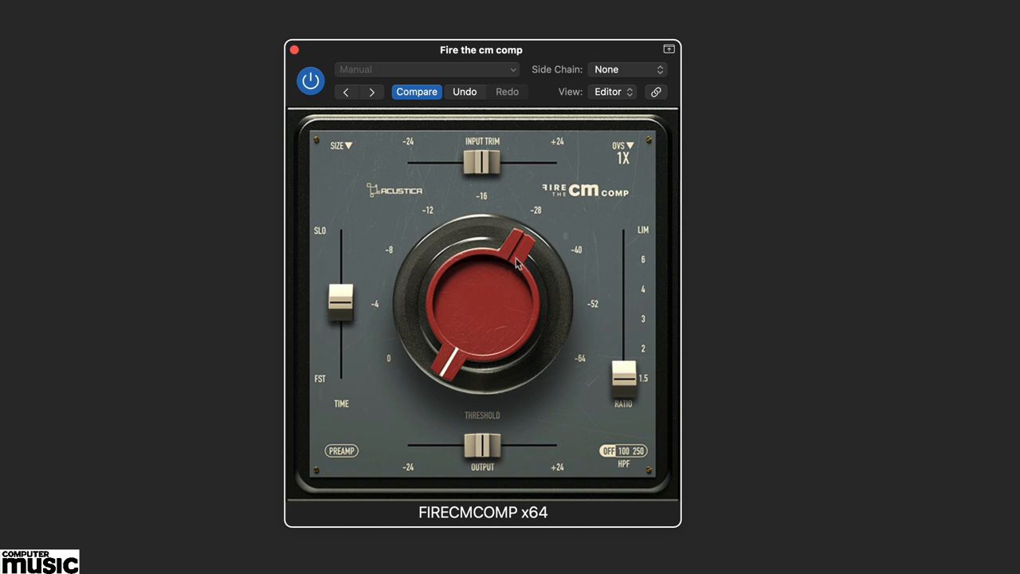
Step: Raise the ratio, lower the threshold, speed up the time and nudge the output slightly up
{"action": "left_click_drag", "start_coordinate": [624, 379], "coordinate": [625, 287]}
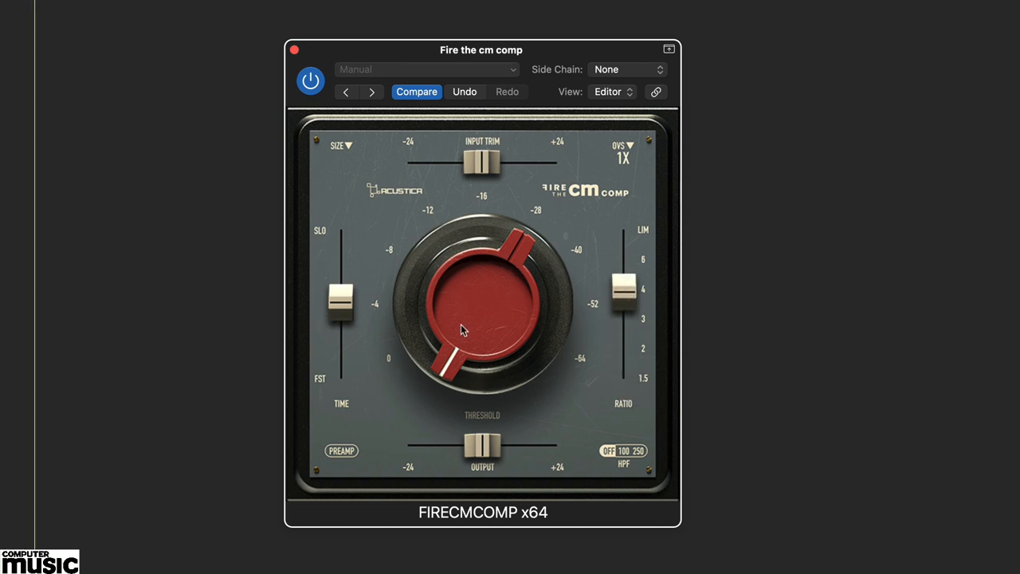
{"action": "left_click_drag", "start_coordinate": [463, 330], "coordinate": [494, 279]}
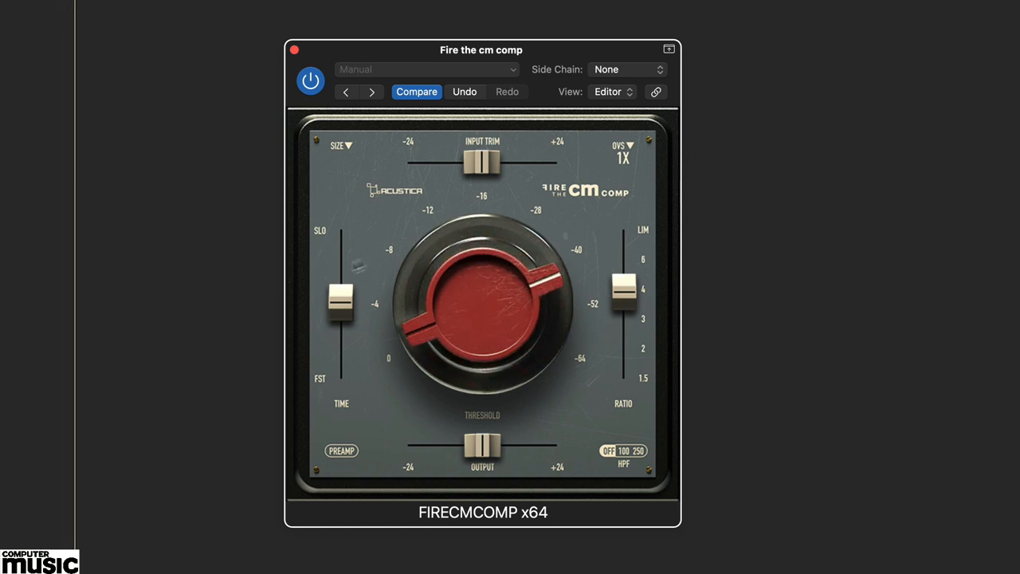
{"action": "left_click_drag", "start_coordinate": [341, 303], "coordinate": [341, 351]}
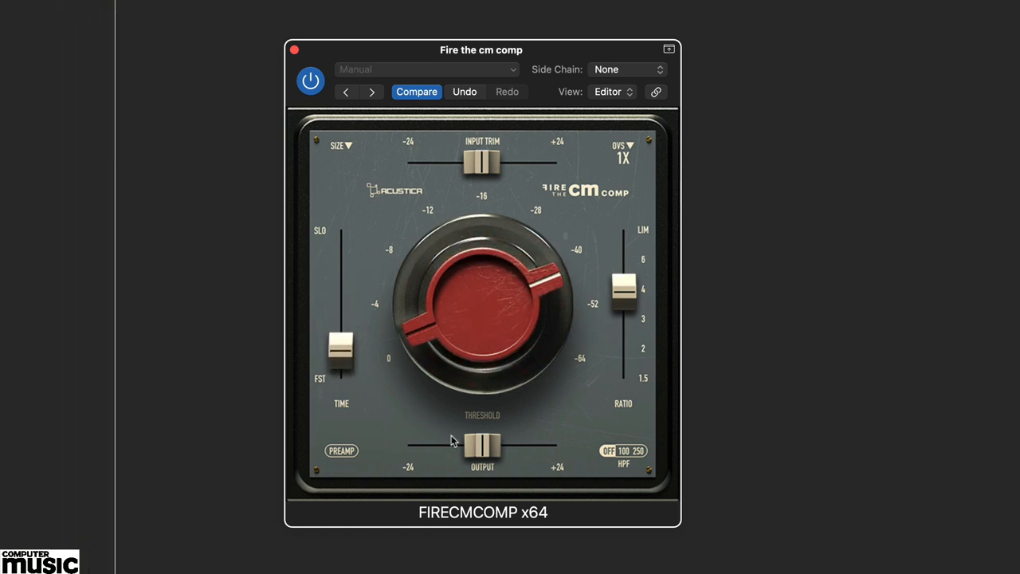
{"action": "left_click_drag", "start_coordinate": [341, 354], "coordinate": [341, 347]}
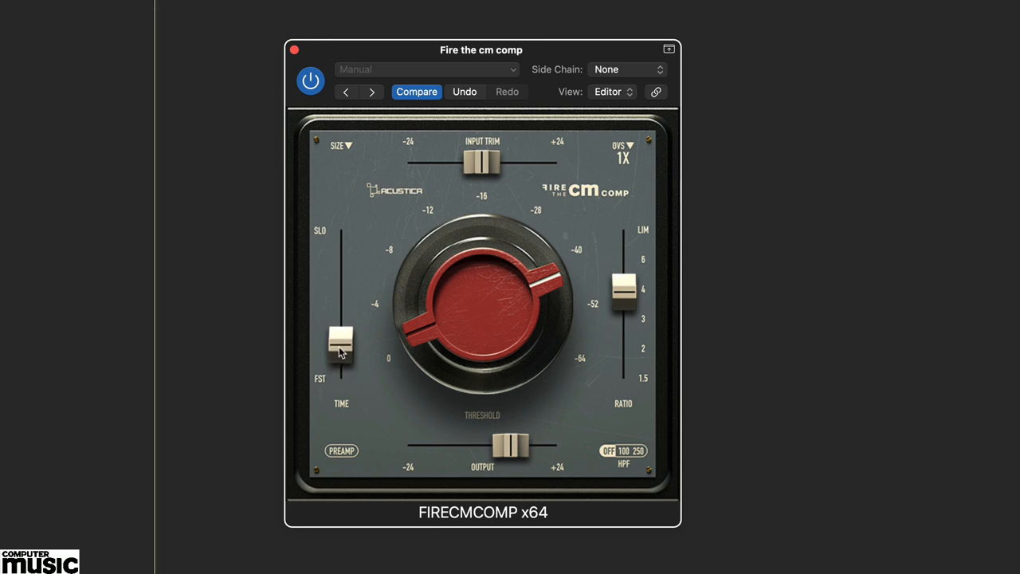
{"action": "left_click_drag", "start_coordinate": [341, 347], "coordinate": [341, 342]}
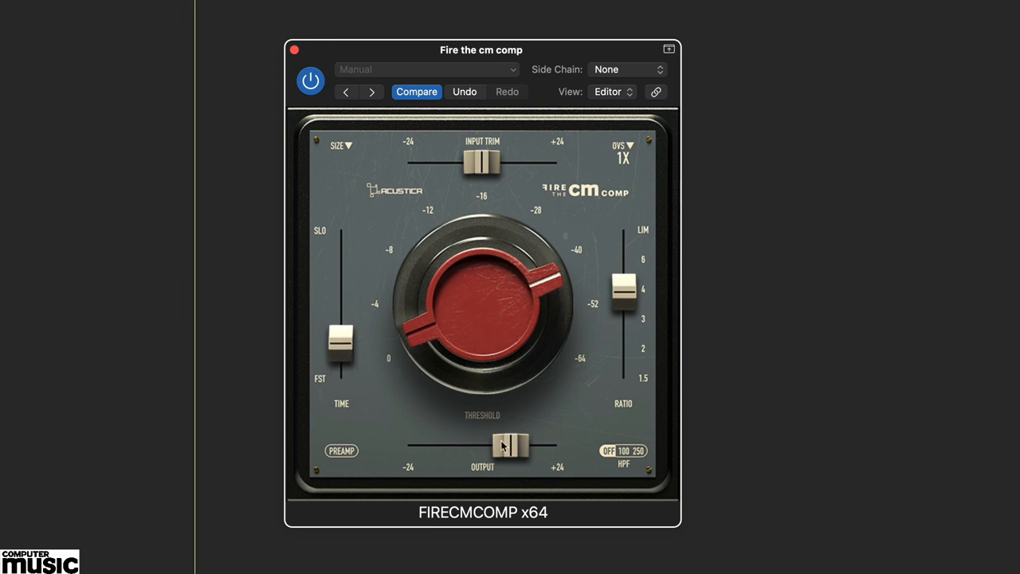
{"action": "mouse_move", "coordinate": [501, 440]}
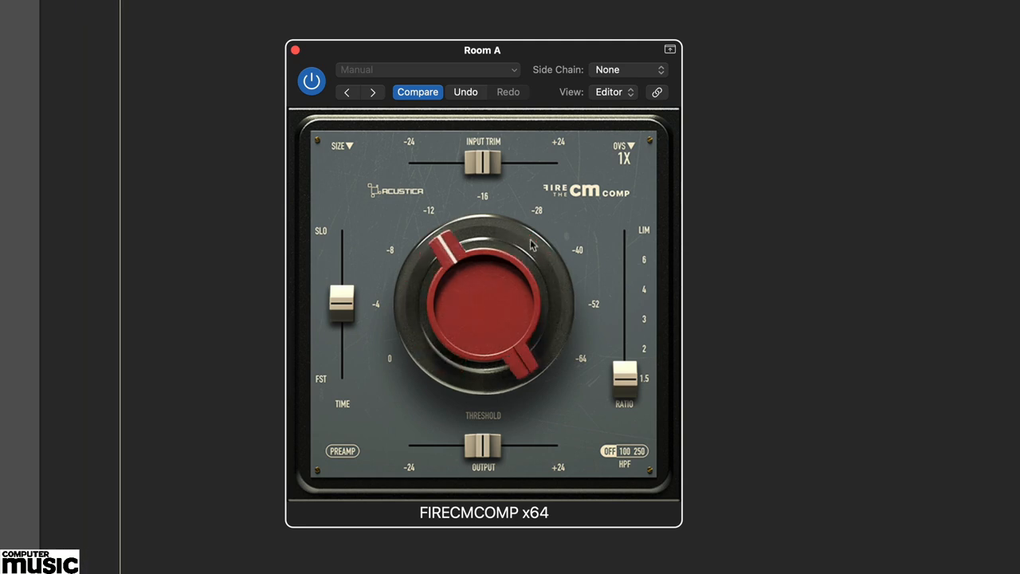
Step: Raise the Room A ratio, boost the output slightly and switch on the 100 high-pass filter
{"action": "left_click_drag", "start_coordinate": [624, 379], "coordinate": [625, 258]}
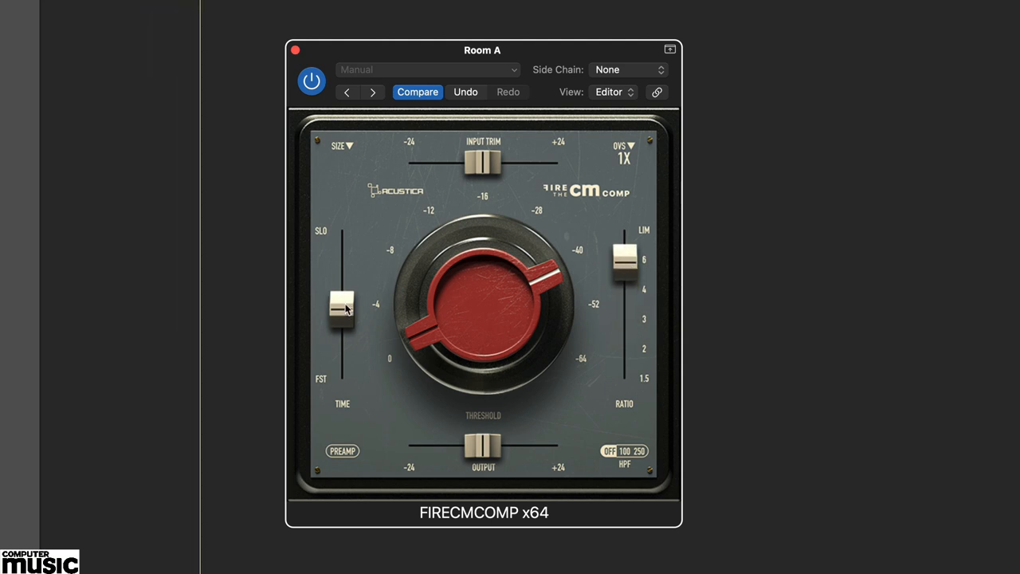
{"action": "left_click_drag", "start_coordinate": [472, 444], "coordinate": [494, 445]}
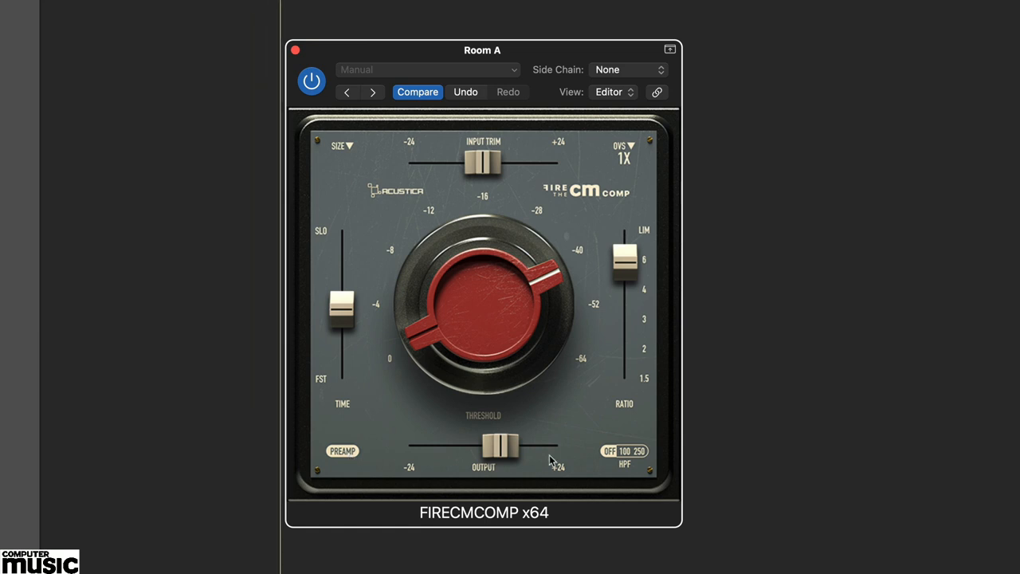
{"action": "left_click", "coordinate": [640, 451]}
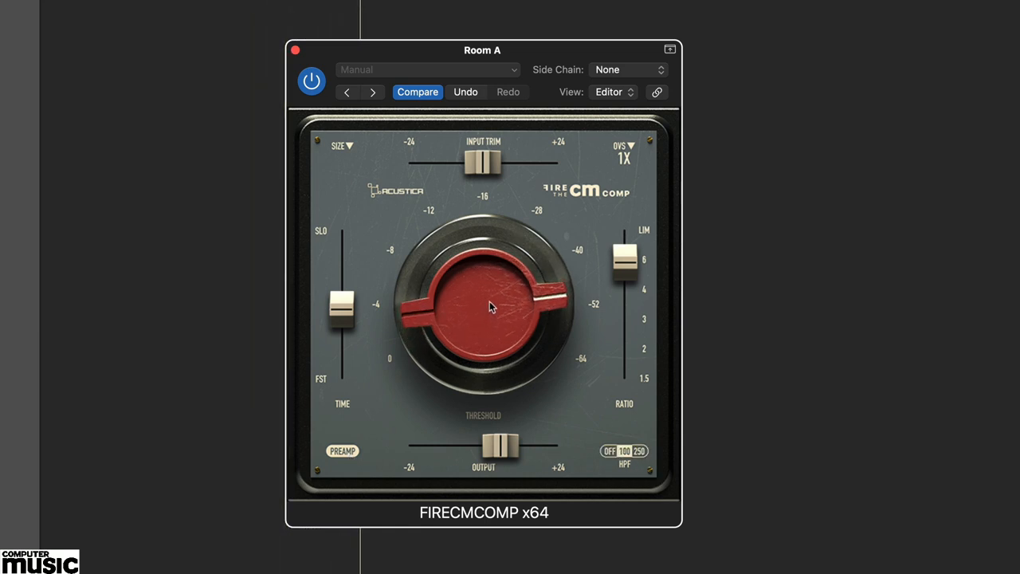
Step: Slide the Room A time setting down toward FST
{"action": "left_click_drag", "start_coordinate": [339, 306], "coordinate": [340, 322]}
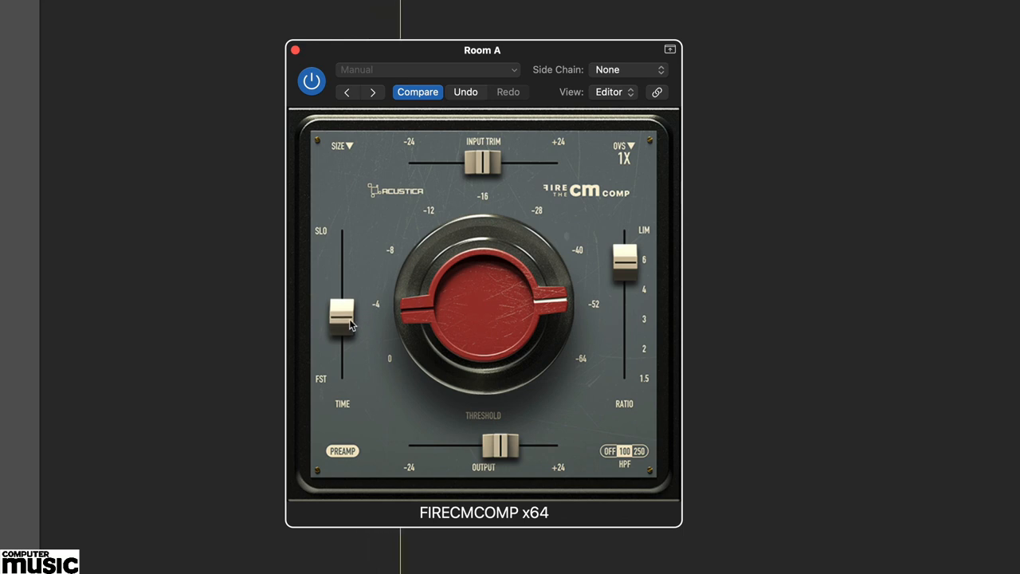
{"action": "left_click_drag", "start_coordinate": [341, 311], "coordinate": [341, 343]}
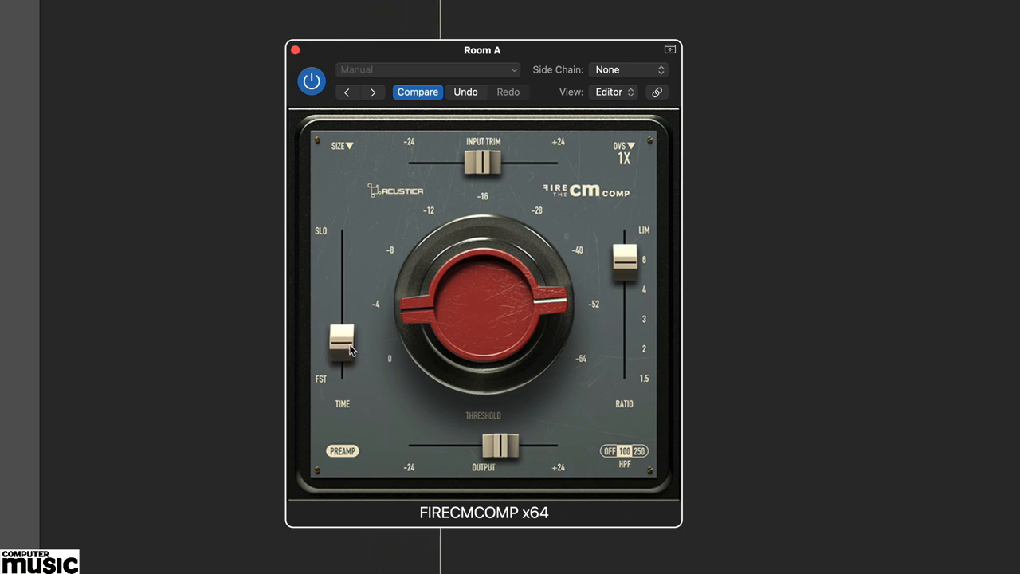
{"action": "left_click_drag", "start_coordinate": [342, 334], "coordinate": [341, 354]}
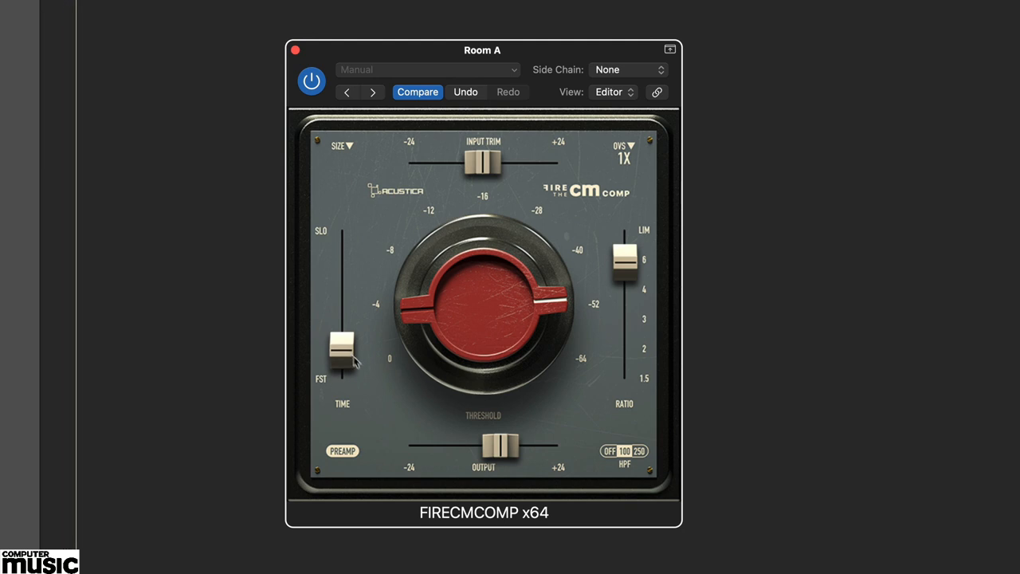